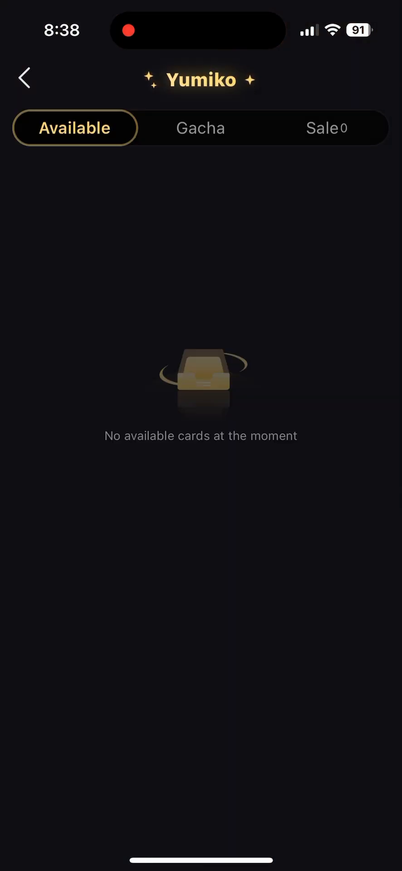
- Switch to Yumiko's Gacha section to bring up the one-free-try draw confirmation
left_click(200, 128)
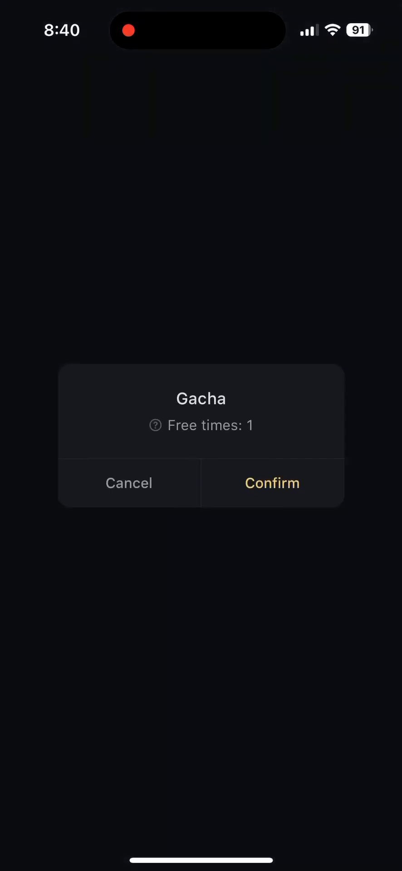
- Confirm the free draw, then preview and rate the second and meadow-scene cards
left_click(272, 482)
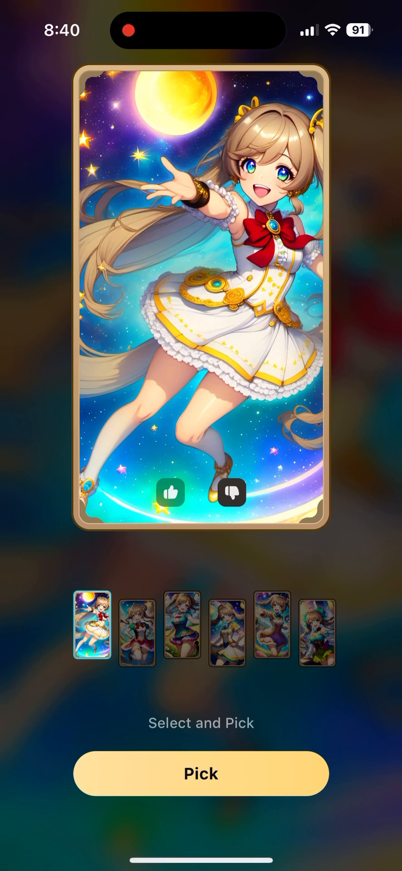
left_click(132, 629)
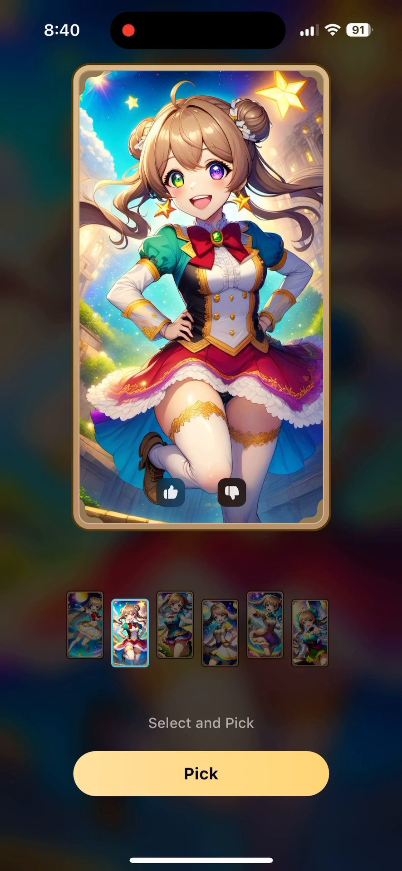
left_click(170, 508)
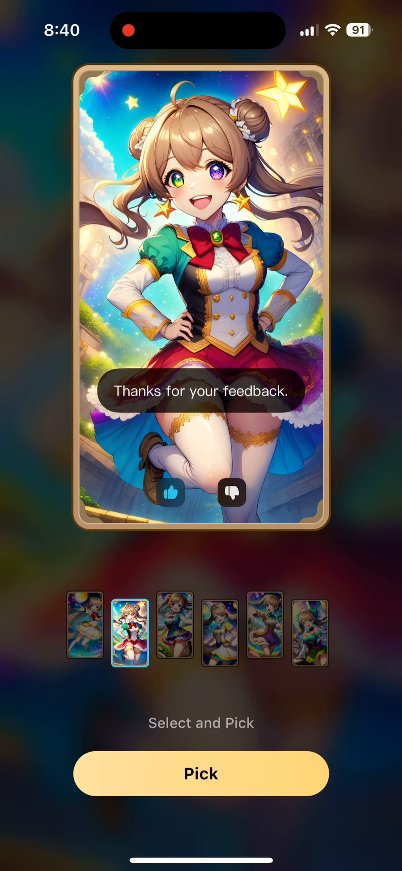
left_click(175, 627)
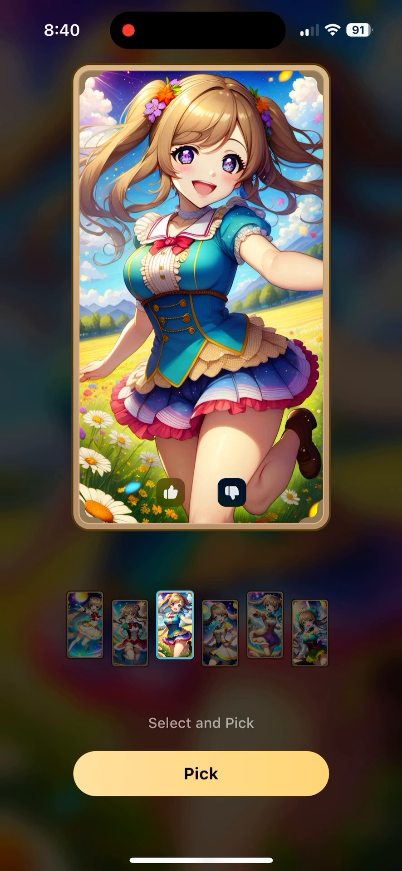
left_click(169, 507)
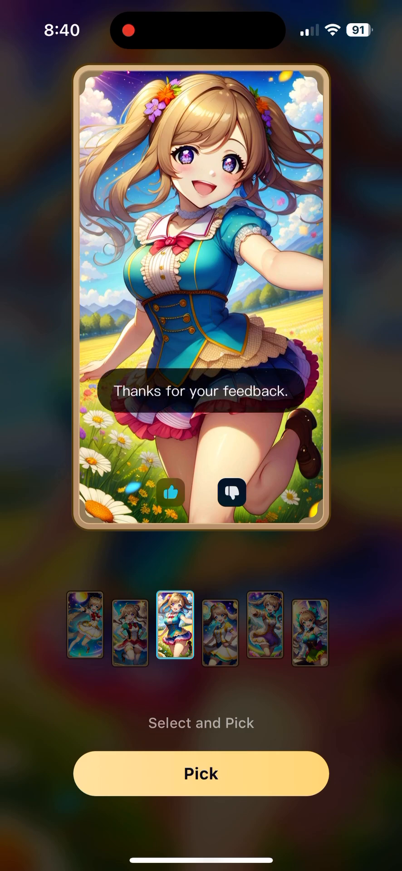
- Preview the starry-sky, fifth and city-scene cards, rating the city card, then revisit earlier cards
left_click(219, 627)
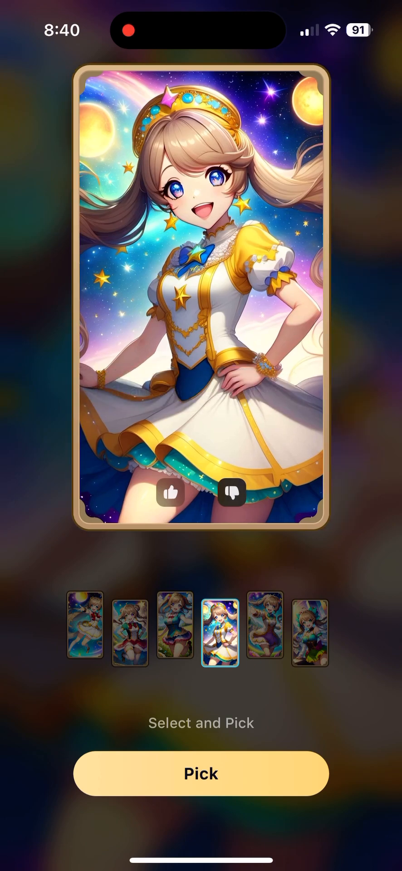
left_click(171, 494)
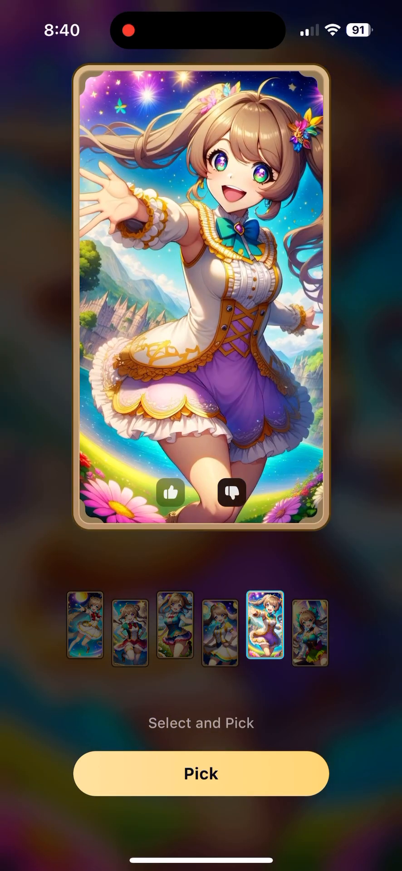
left_click(308, 630)
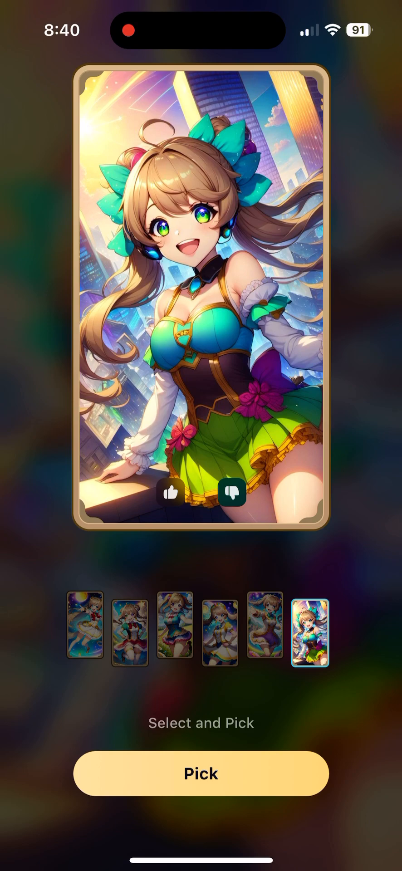
left_click(171, 493)
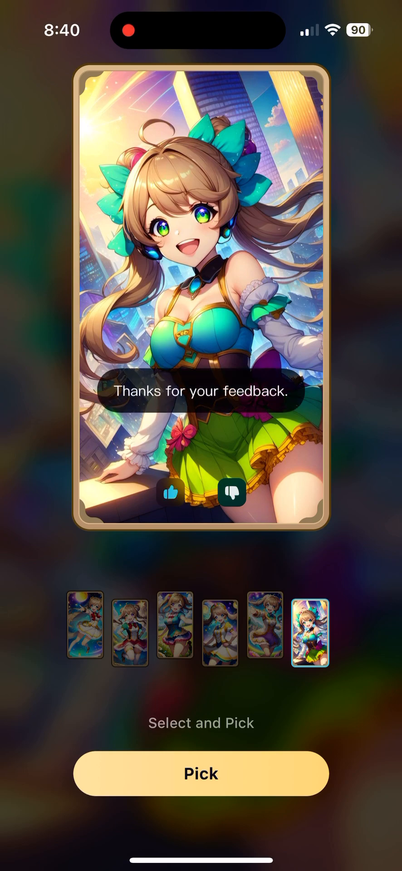
left_click(221, 627)
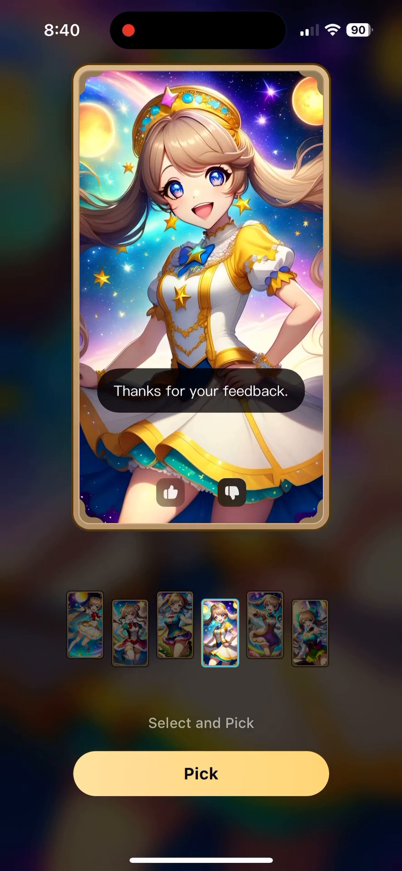
left_click(174, 628)
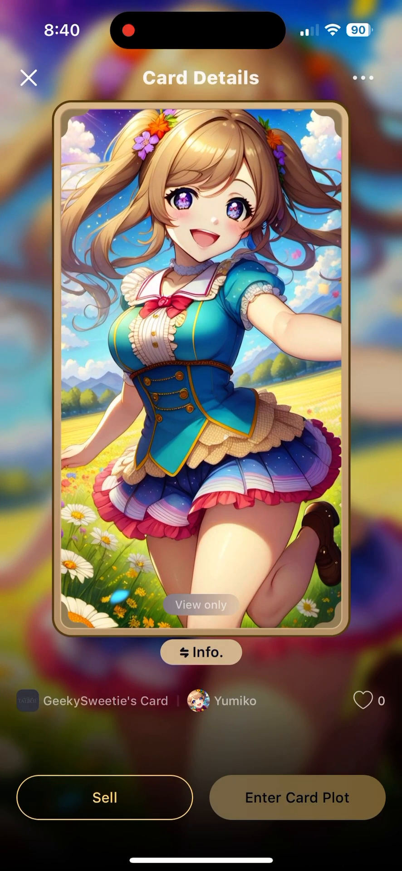
- List the meadow-scene Yumiko card for sale at a price of 1000
left_click(105, 796)
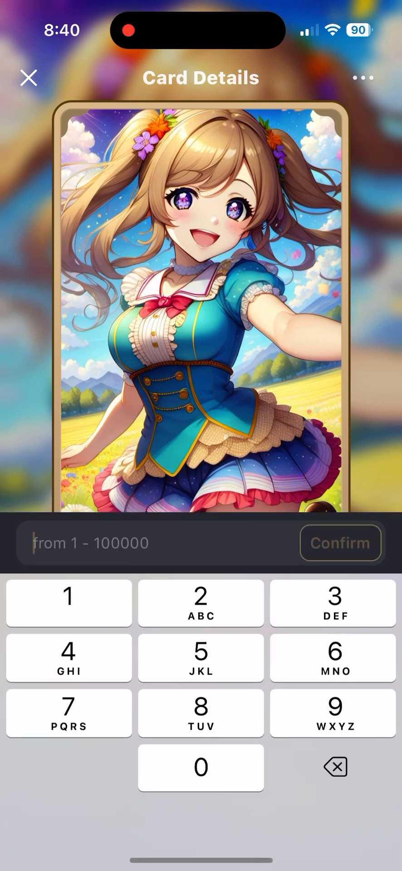
type("1000")
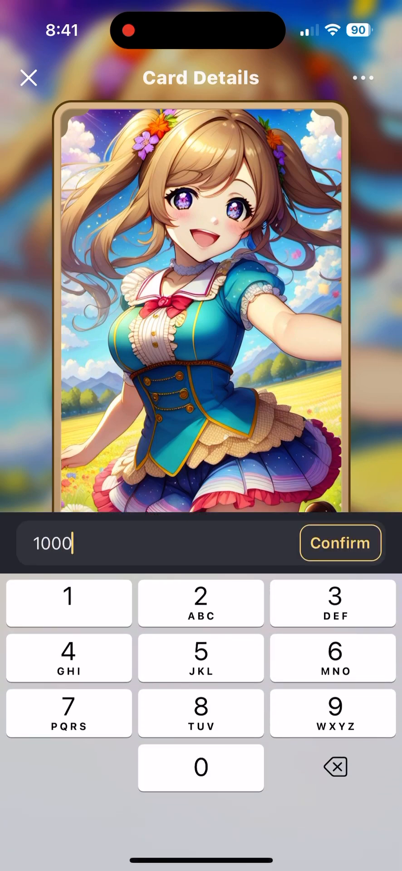
left_click(339, 542)
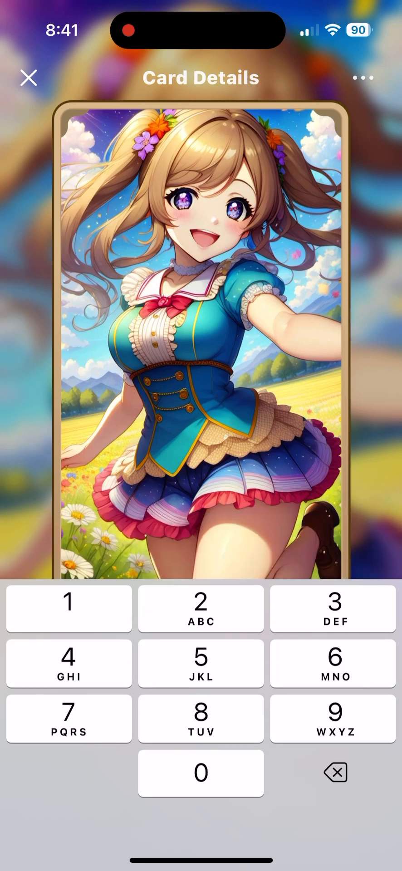